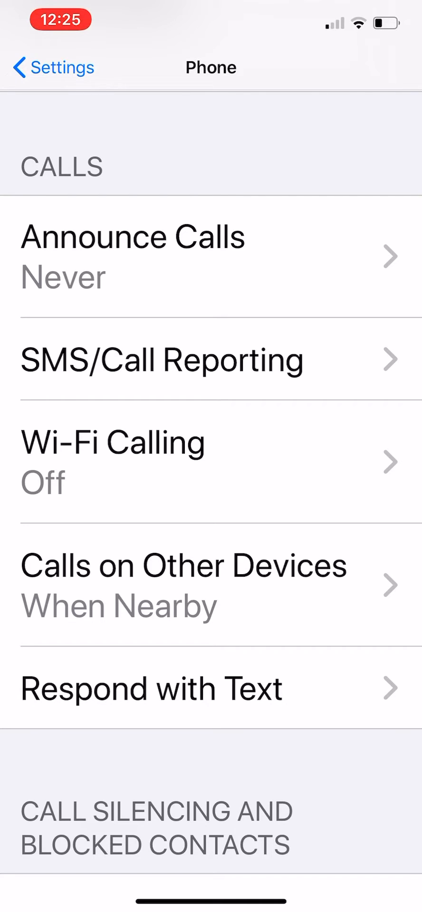
- Begin editing the third Respond with Text quick reply for the nap message
left_click(152, 689)
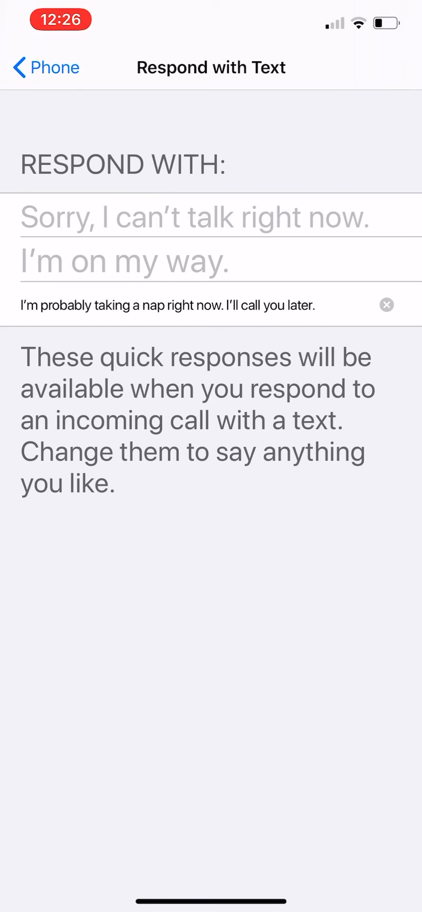
left_click(170, 305)
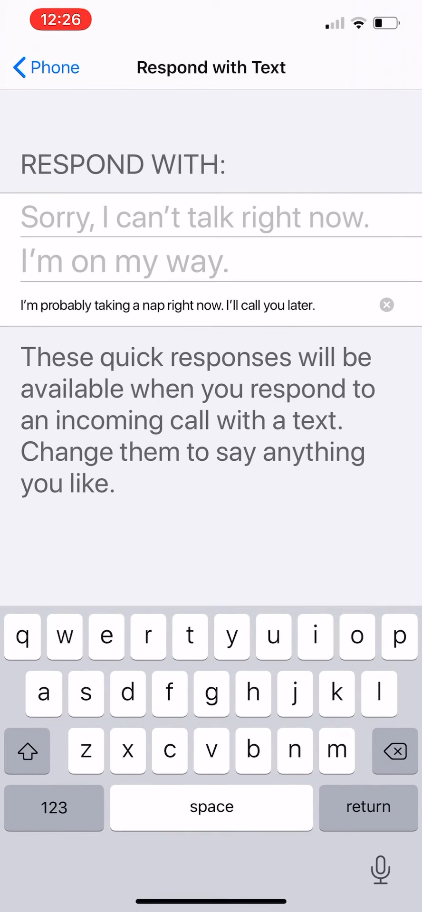